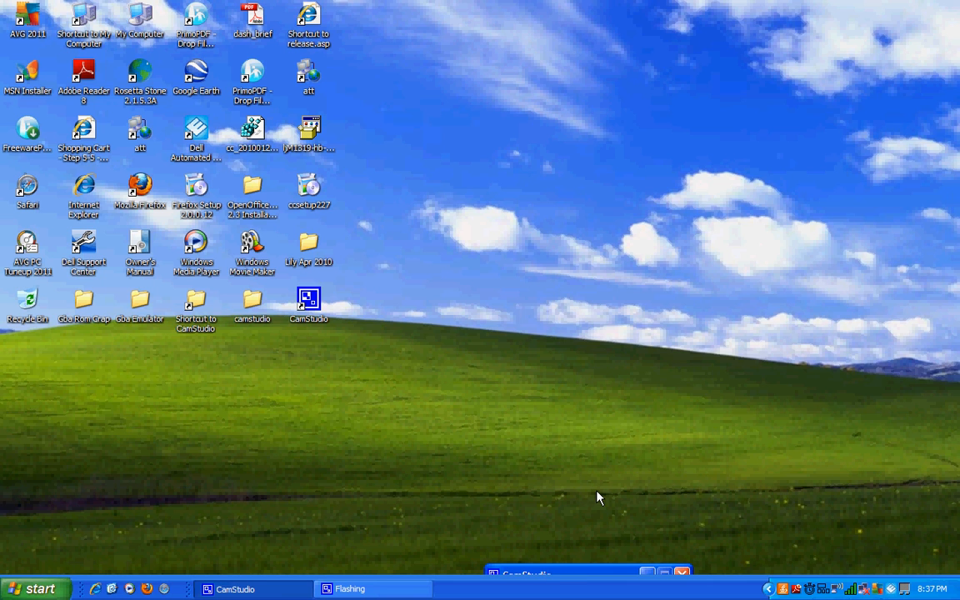
mouse_move(583, 536)
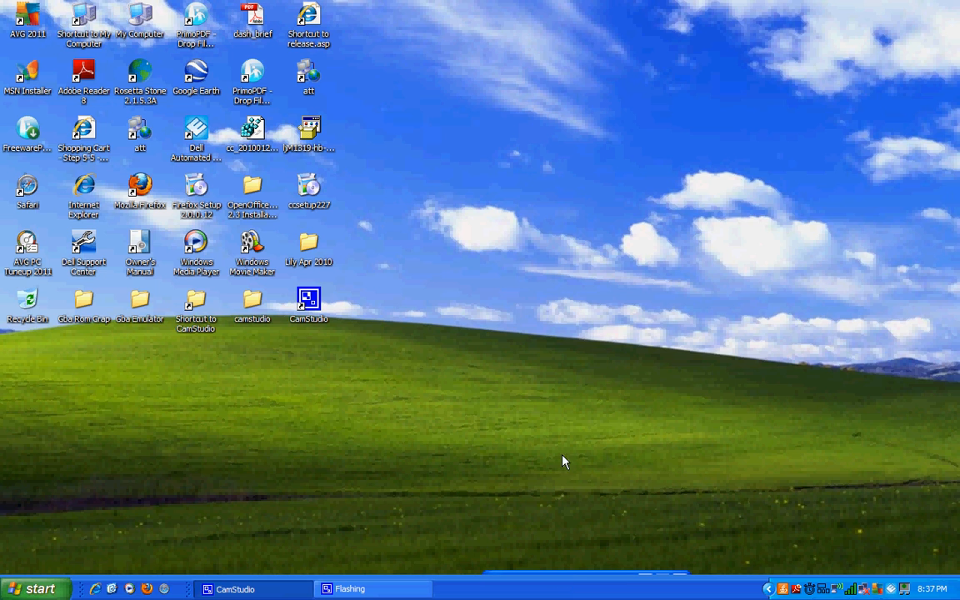
mouse_move(634, 465)
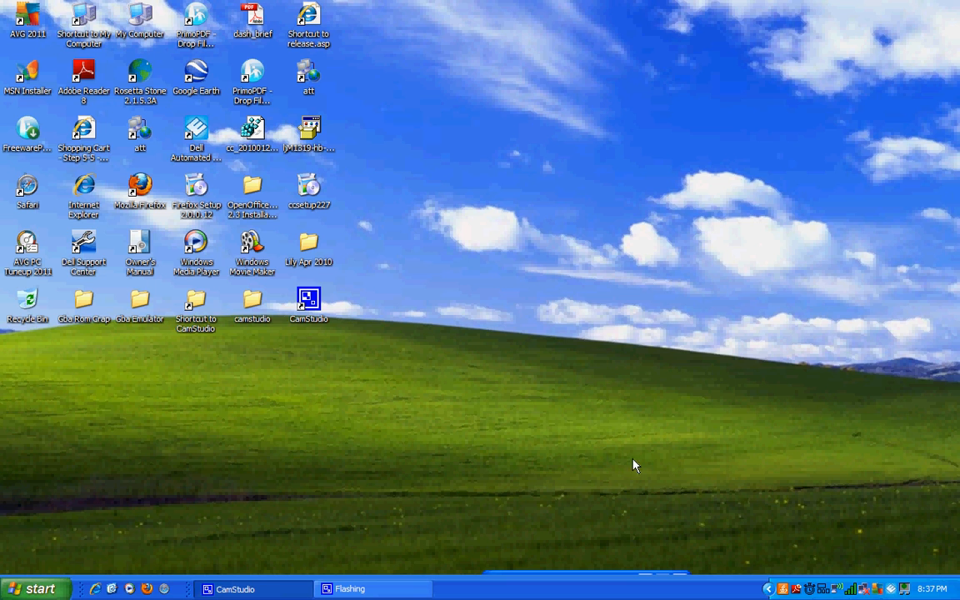
mouse_move(807, 590)
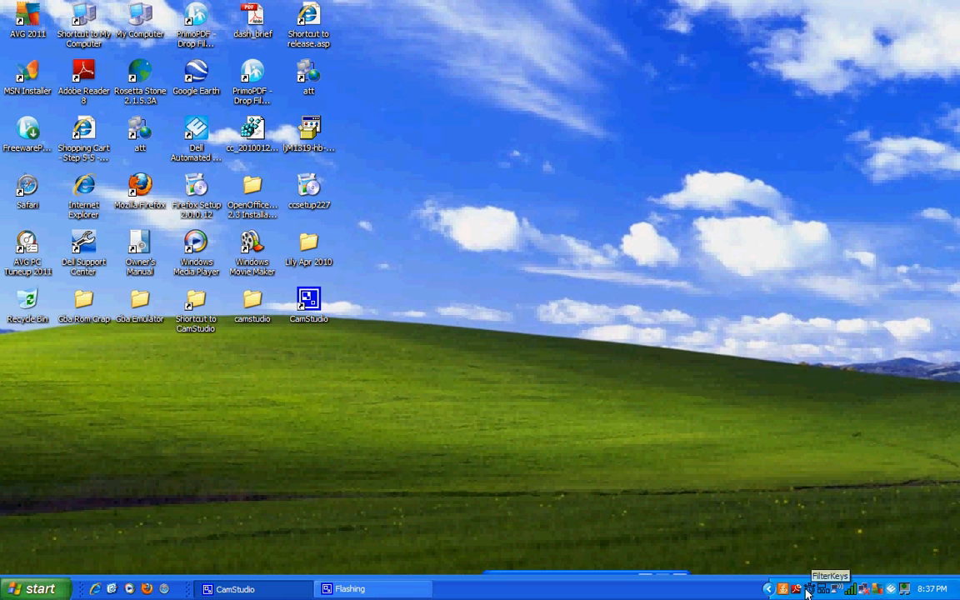
Step: Review the Keyboard and Sound tabs, then uncheck Use StickyKeys and confirm with OK
left_click(821, 589)
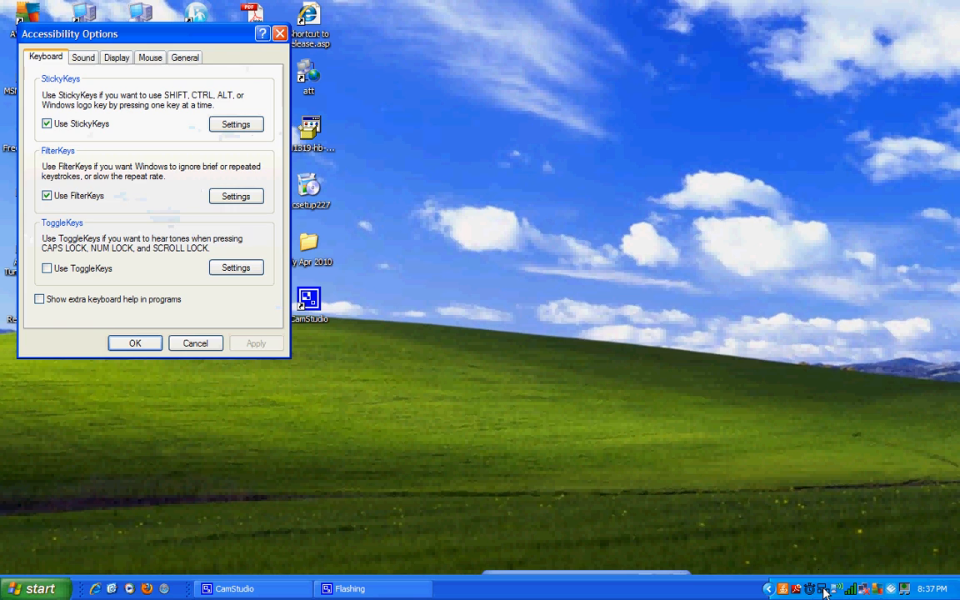
mouse_move(204, 164)
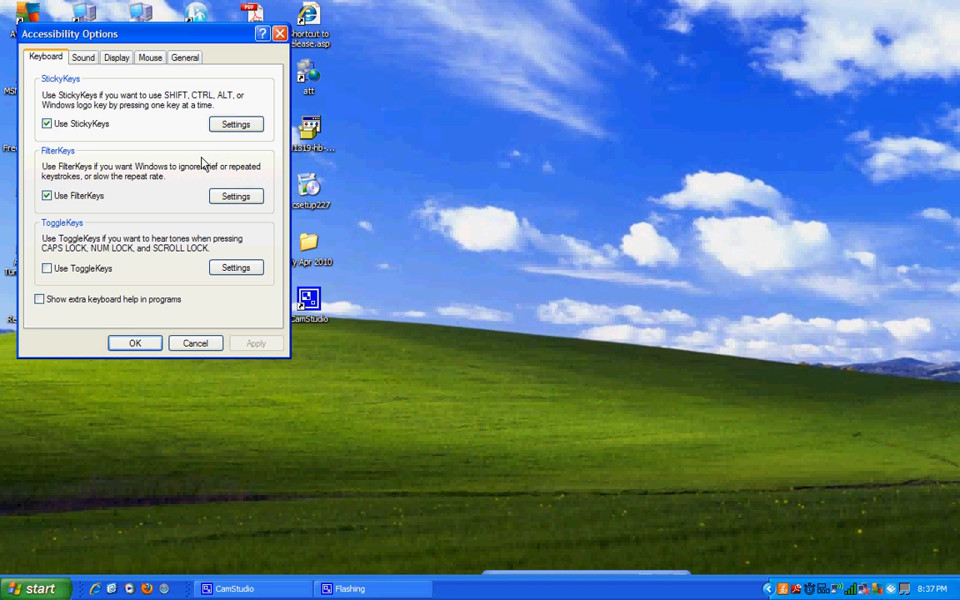
left_click(82, 57)
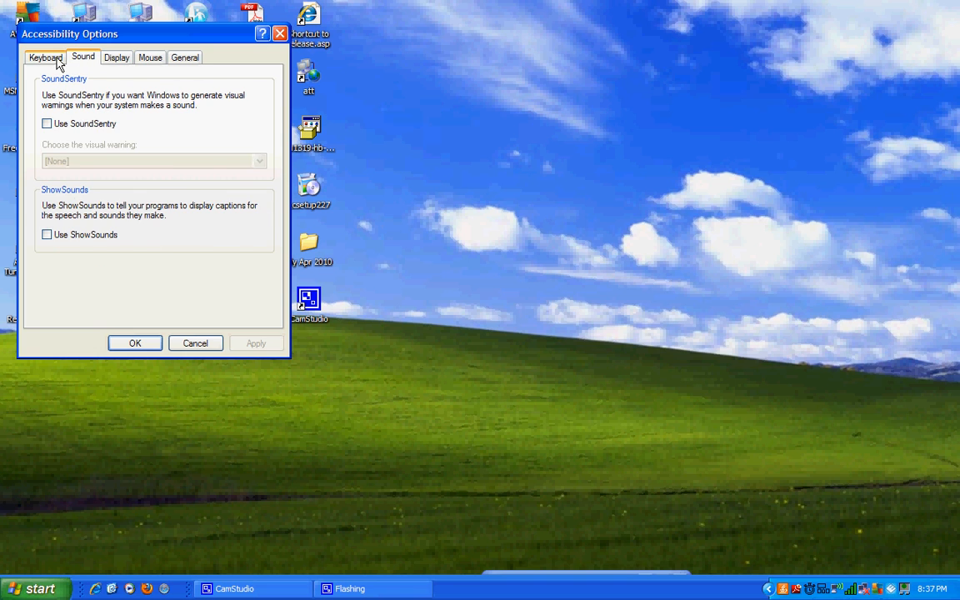
left_click(45, 57)
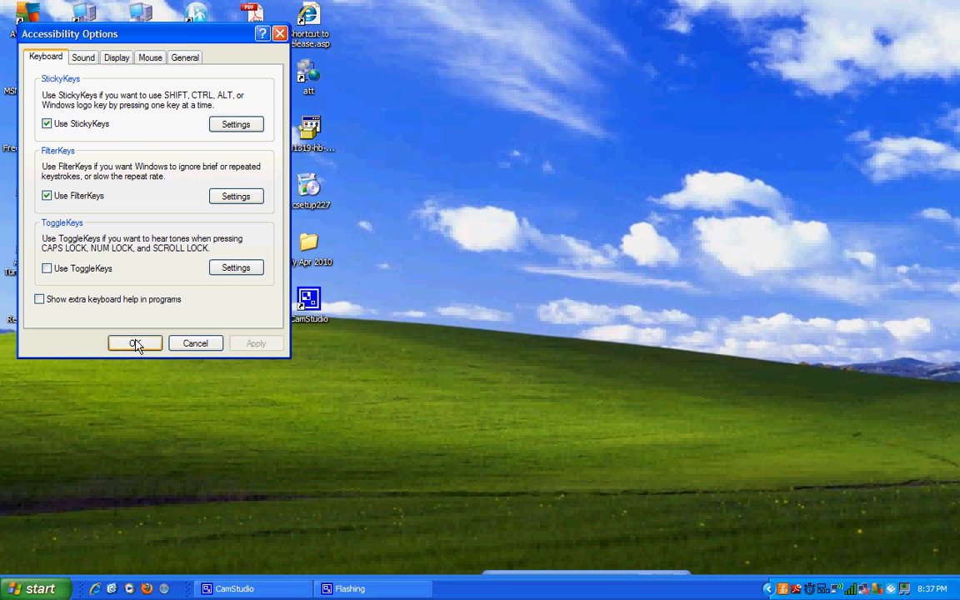
left_click(134, 344)
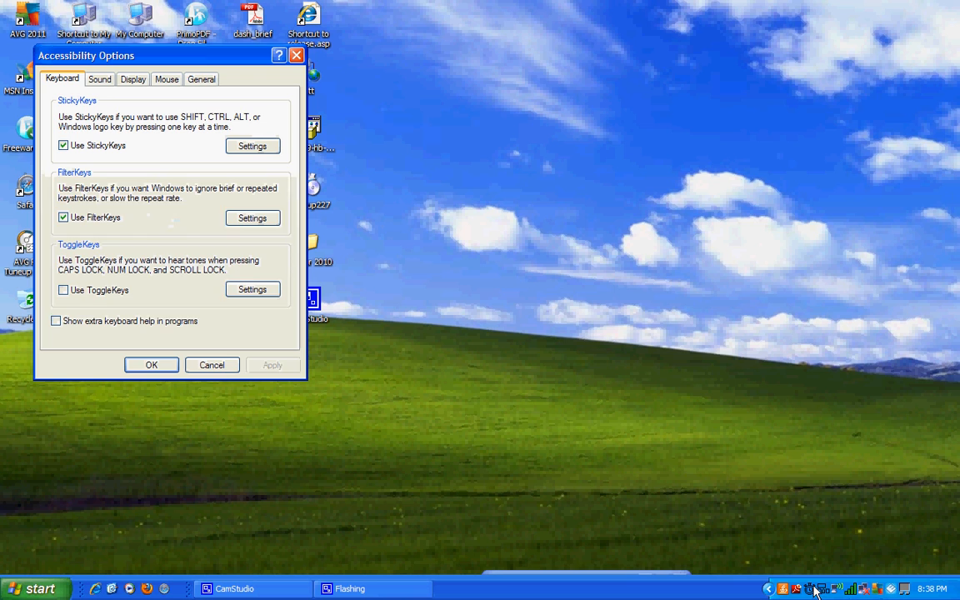
left_click(63, 216)
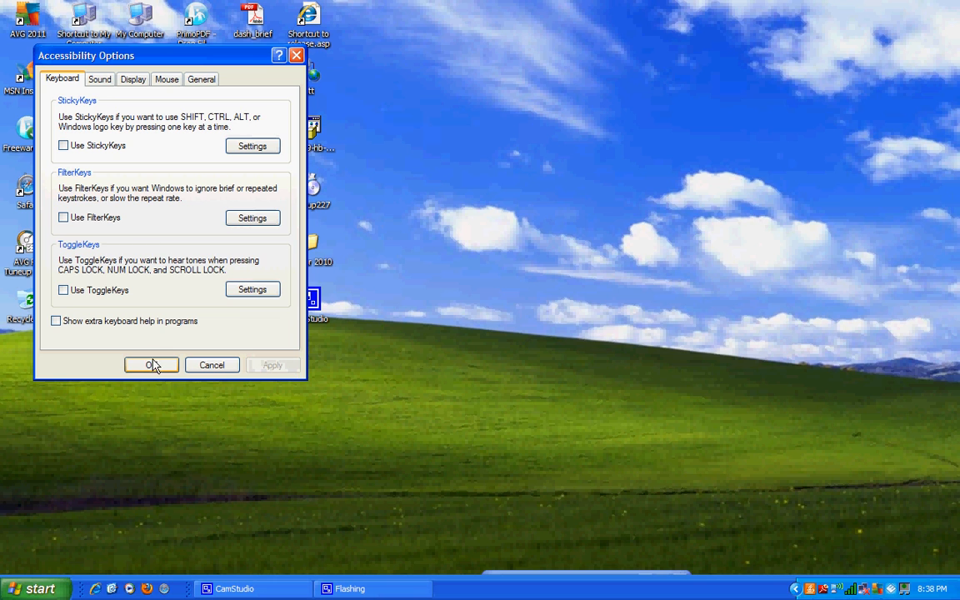
left_click(150, 365)
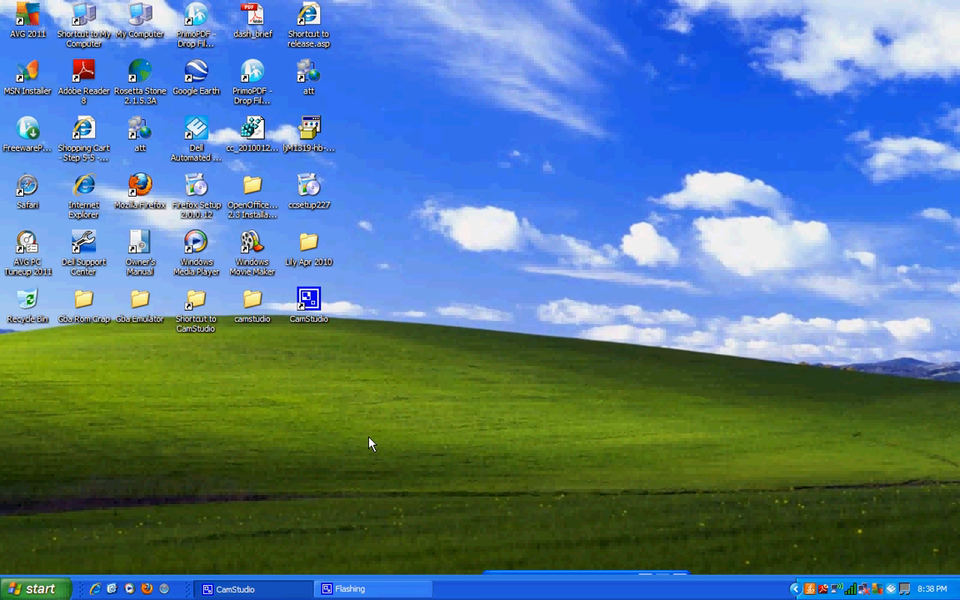
mouse_move(542, 393)
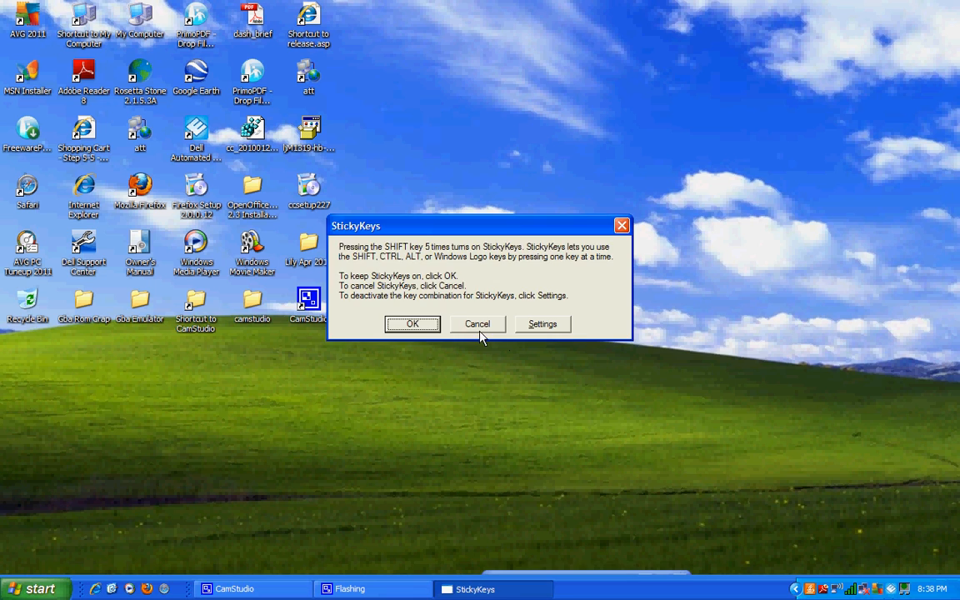
Step: Cancel the StickyKeys shortcut prompt and restore the CamStudio window from the taskbar
left_click(478, 324)
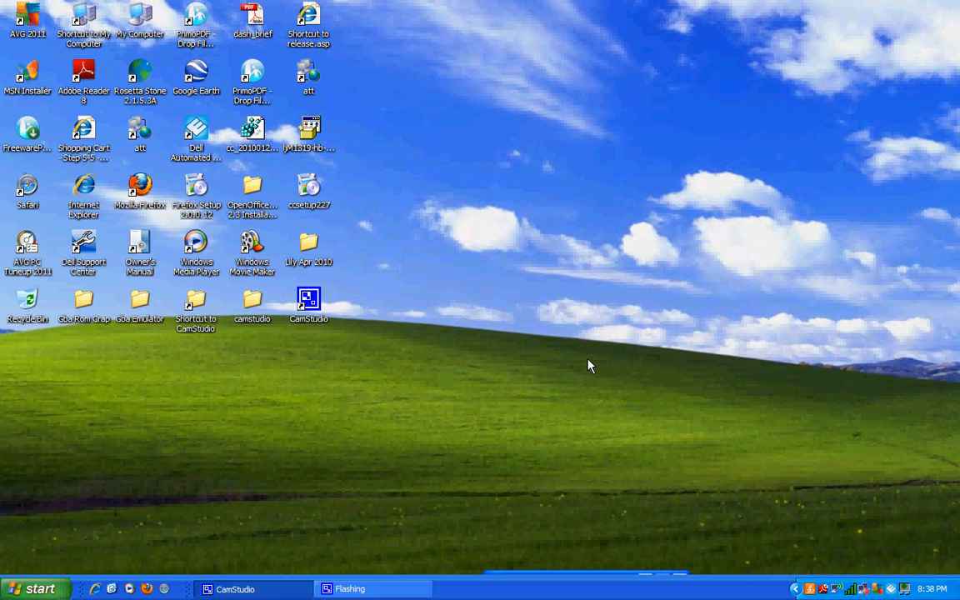
mouse_move(566, 518)
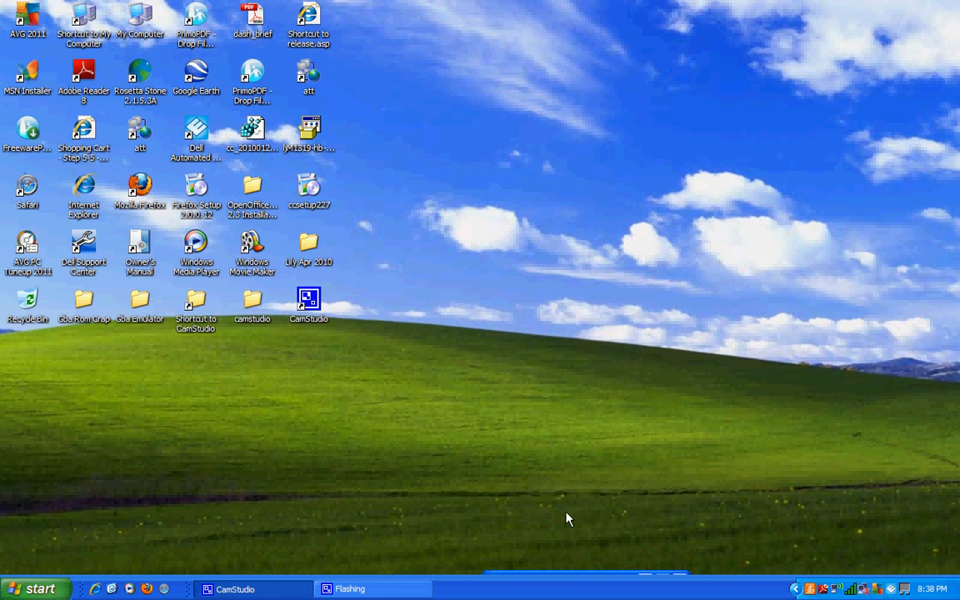
left_click(236, 589)
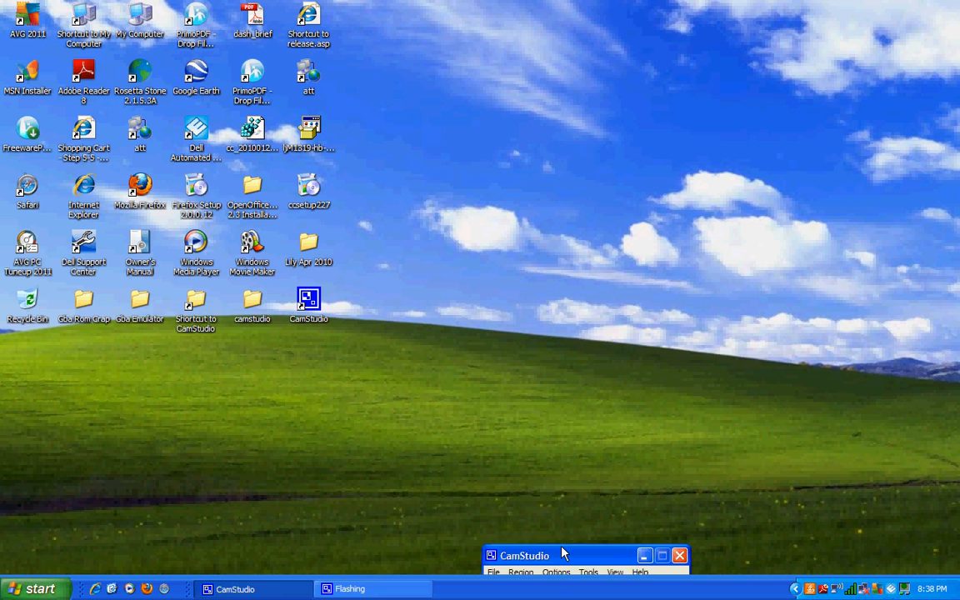